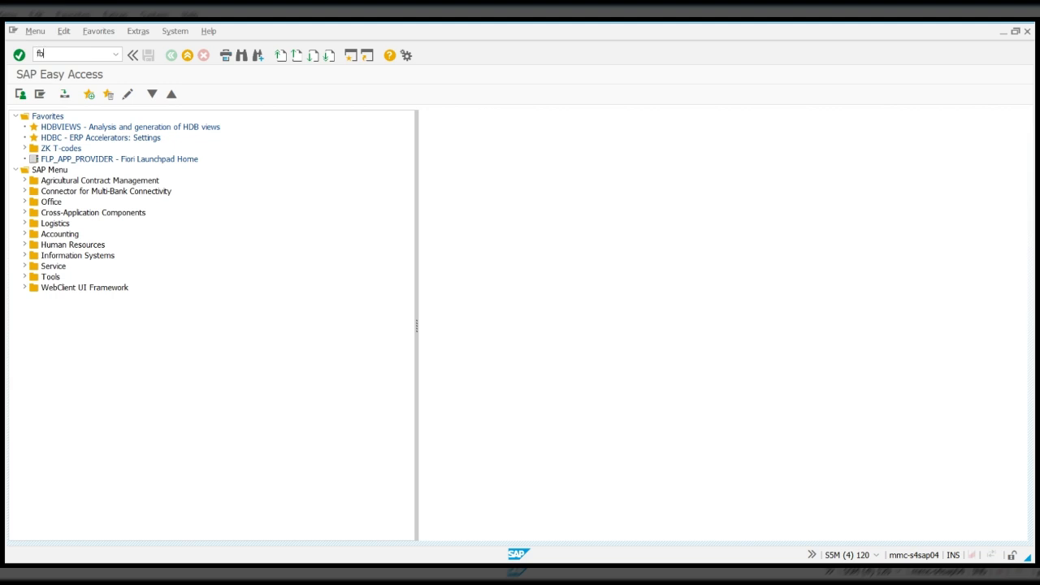
Enter transaction FBL1N to reach the Vendor Line Item Display selection screen
text(fbl1n)
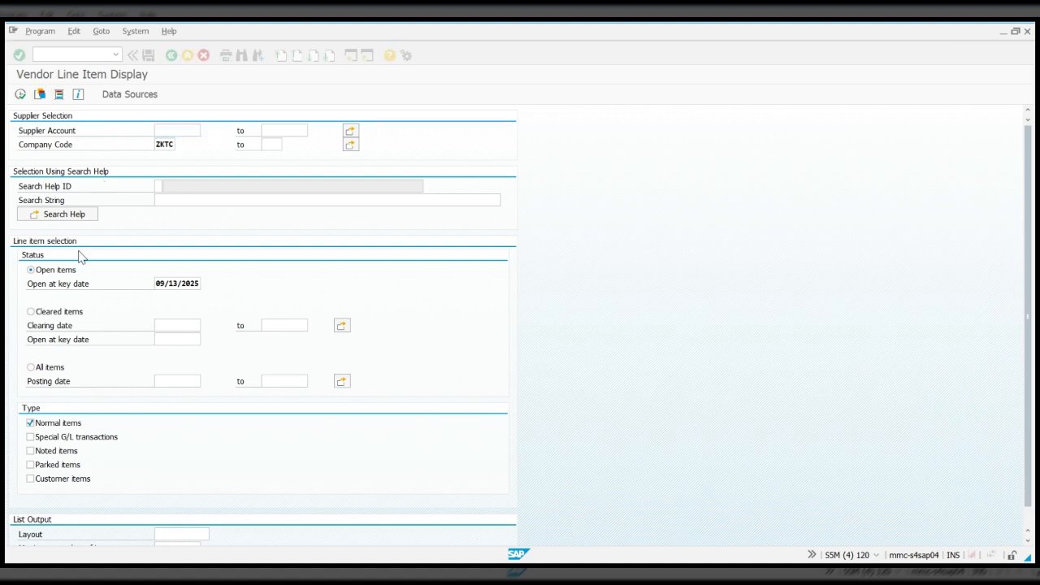
mouse_move(82, 274)
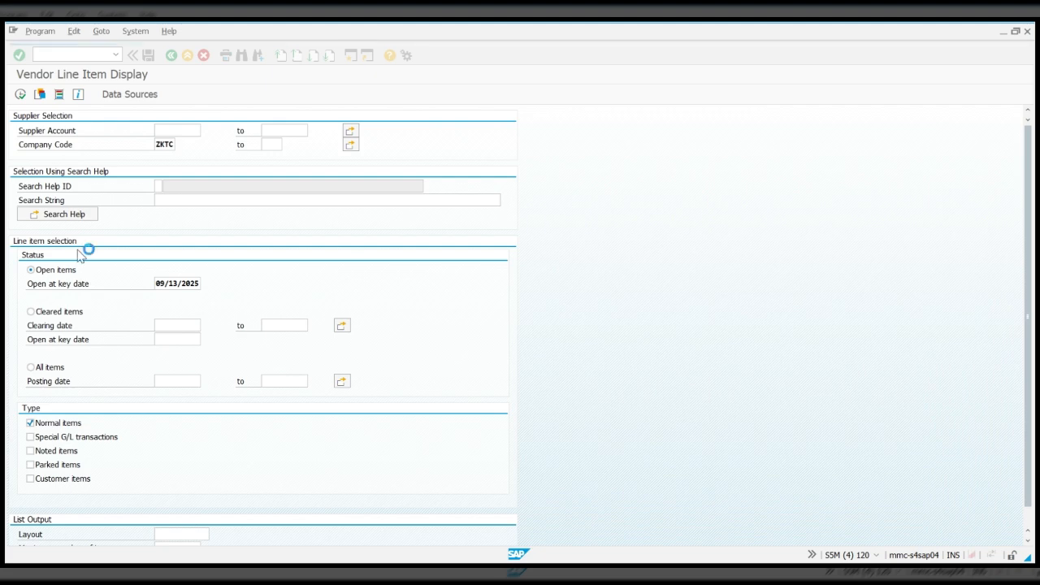
click(177, 130)
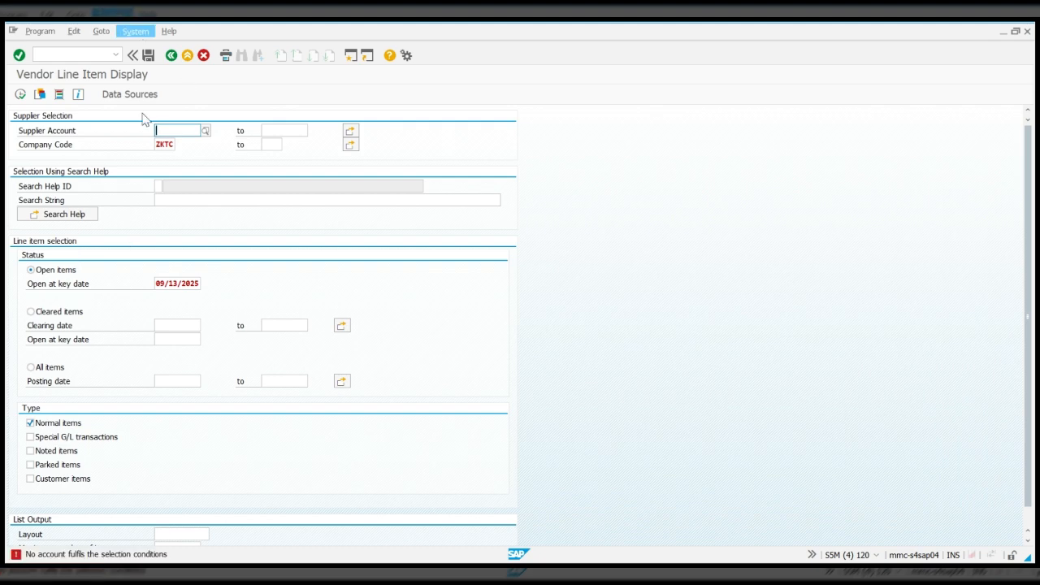
mouse_move(156, 195)
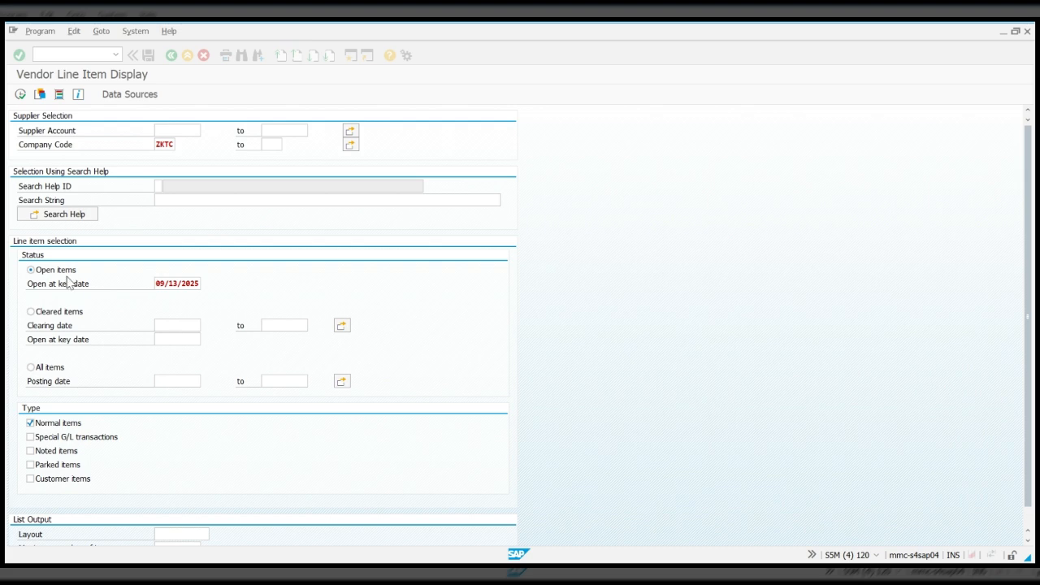
mouse_move(27, 120)
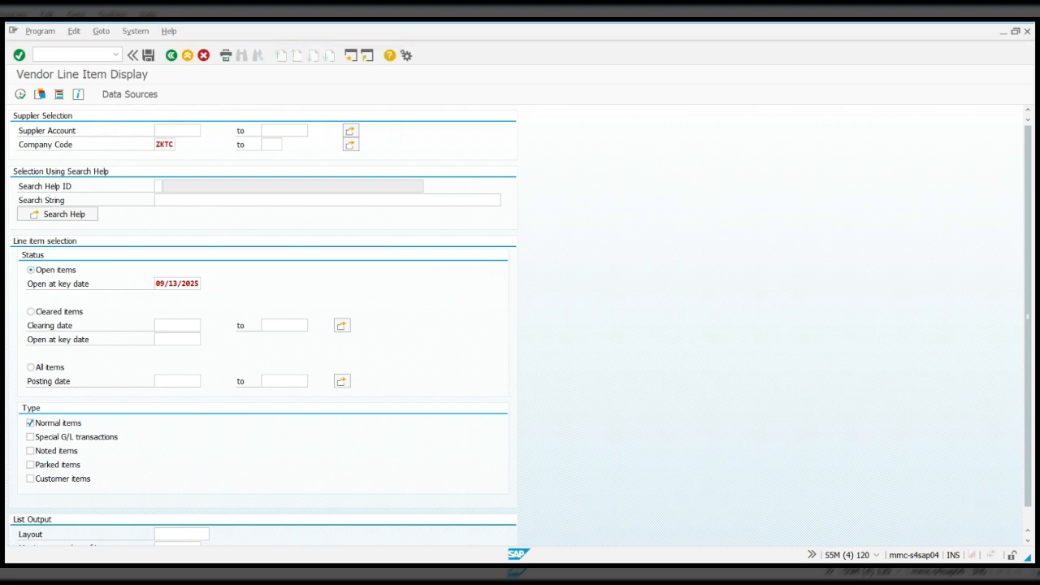
Switch to SE38 and open variant maintenance for program RFITEMAP
text(/nse38)
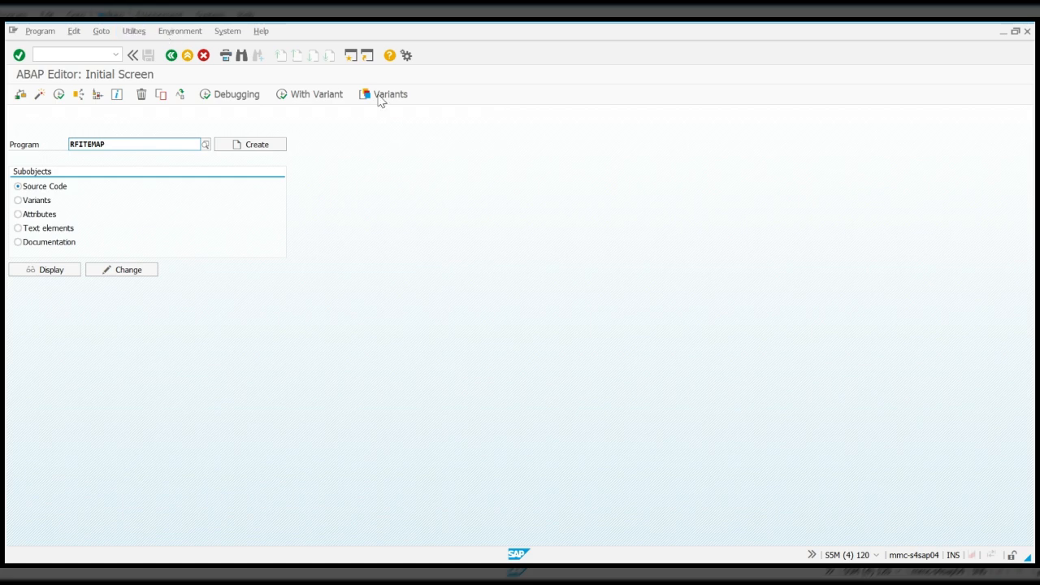
click(390, 93)
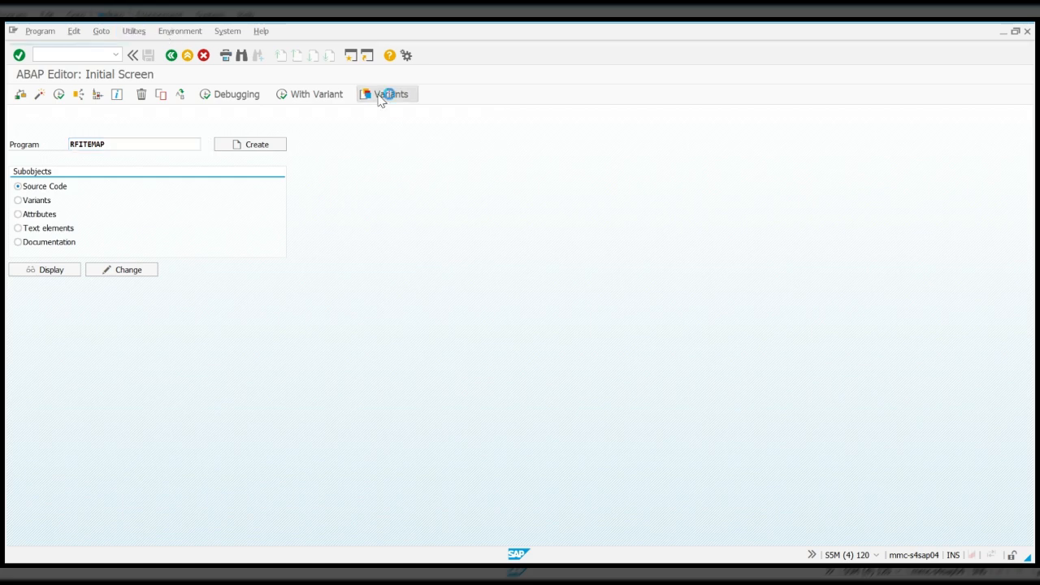
click(392, 94)
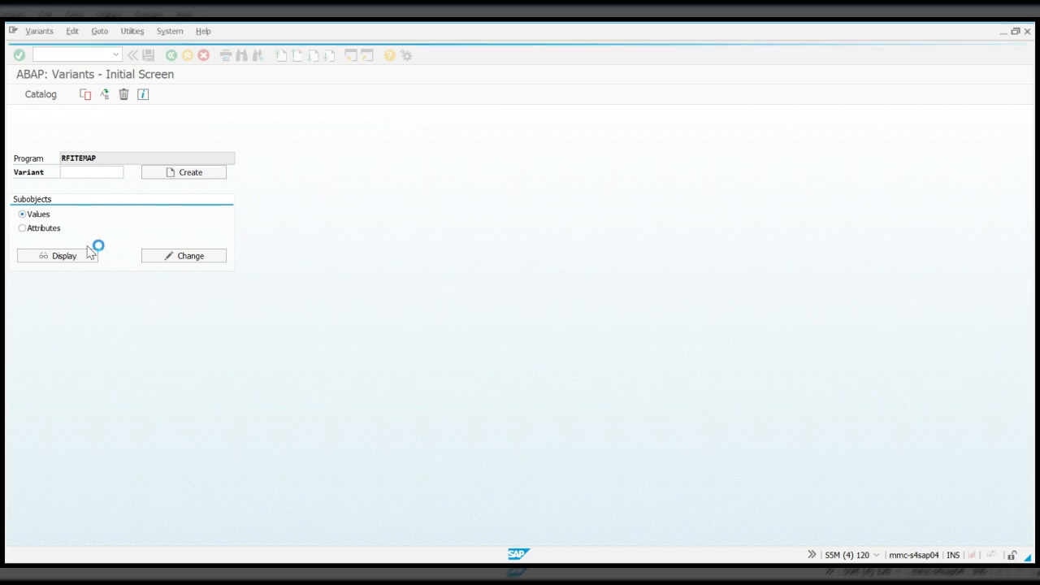
Enter variant JUNAID, choose Utilities > Transport Request, and execute for RFITEMAP
text(JUNAID)
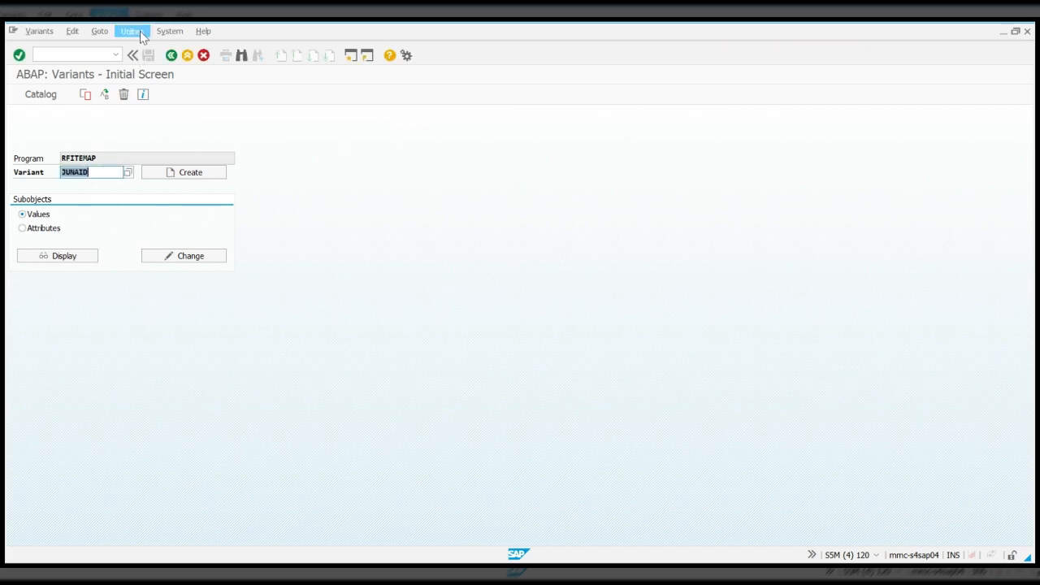
mouse_move(158, 80)
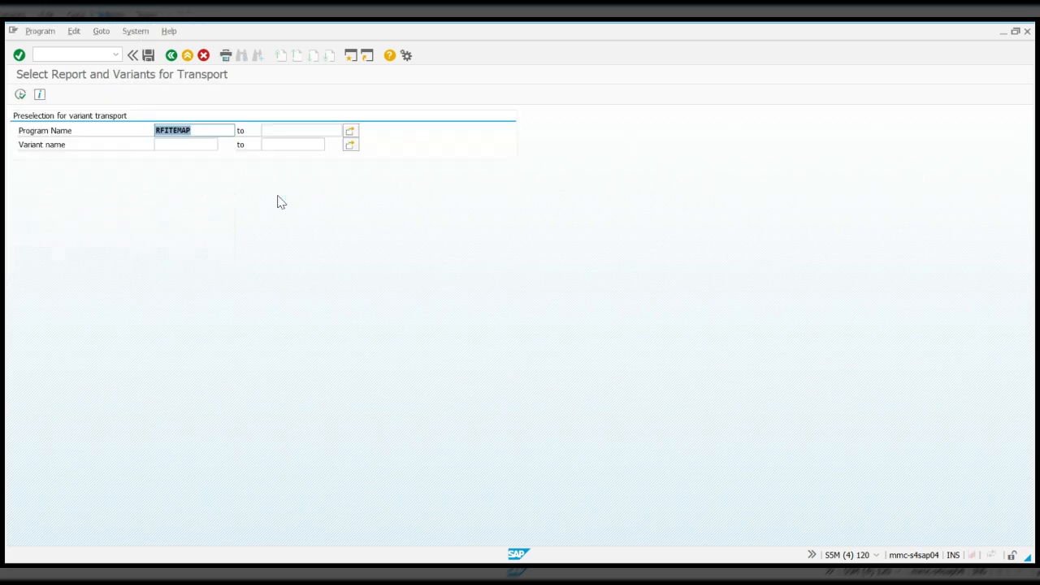
click(186, 144)
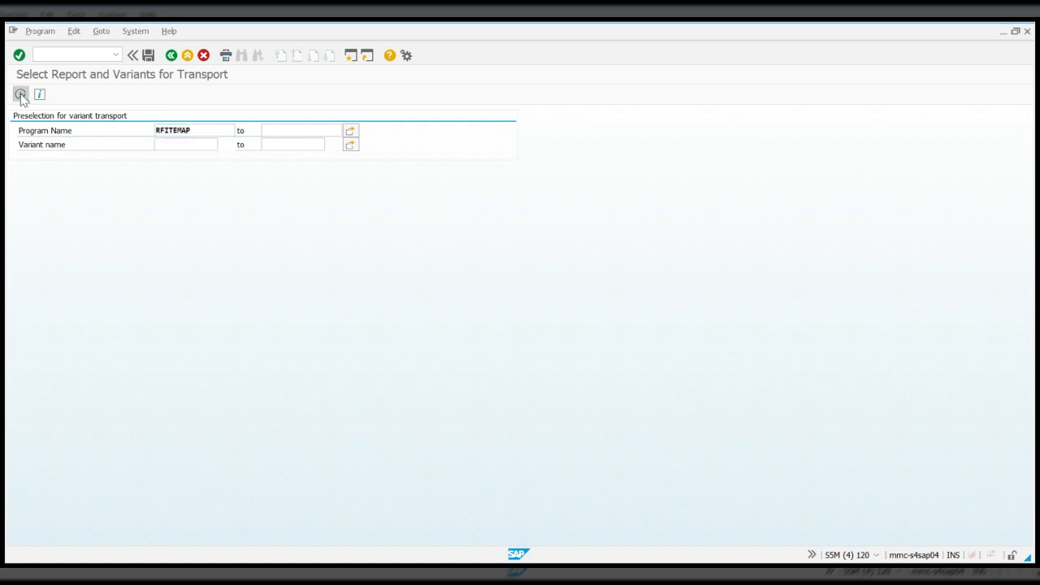
click(20, 94)
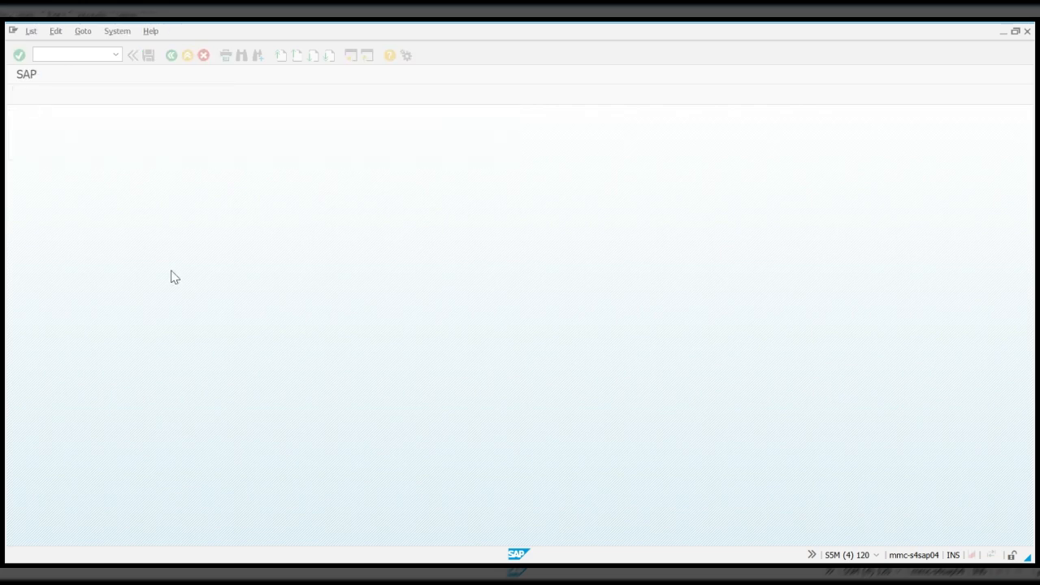
mouse_move(80, 286)
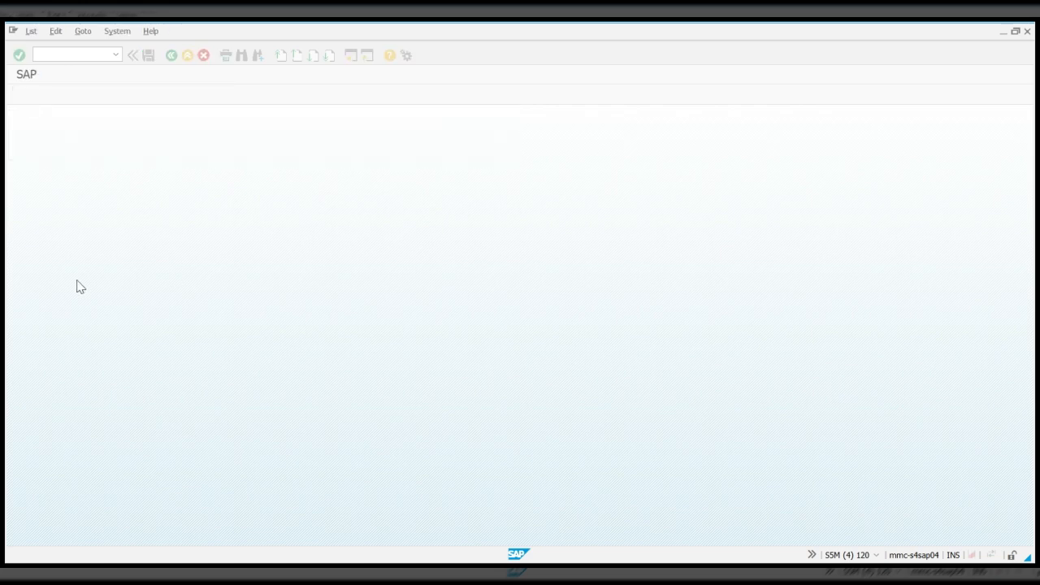
mouse_move(185, 341)
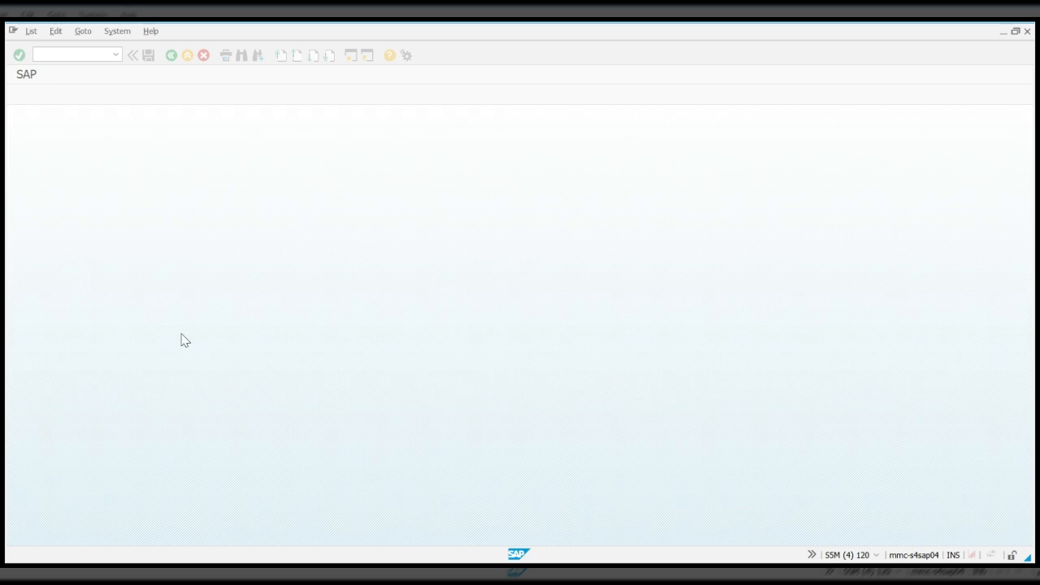
mouse_move(268, 557)
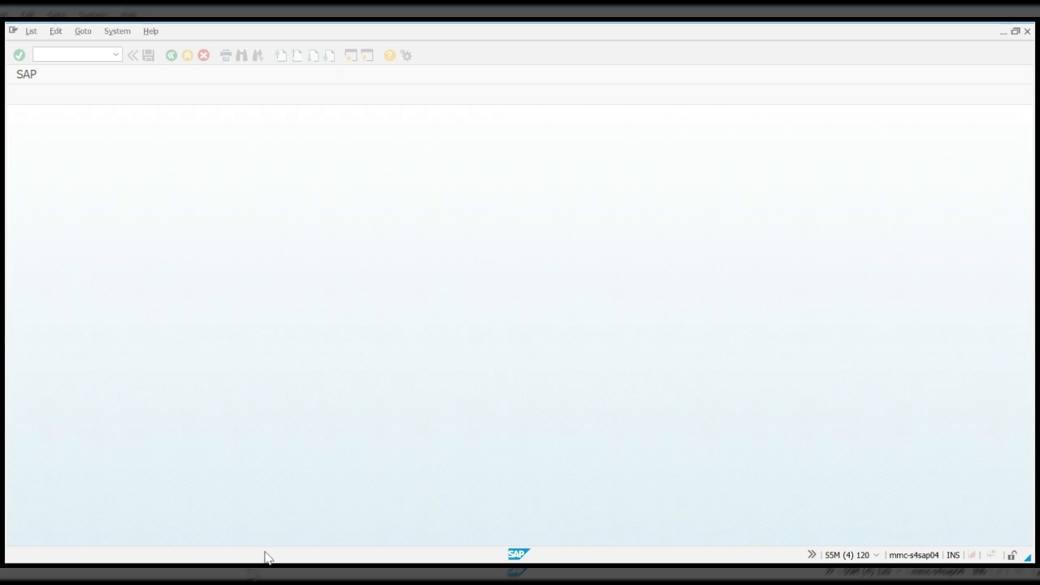
mouse_move(249, 331)
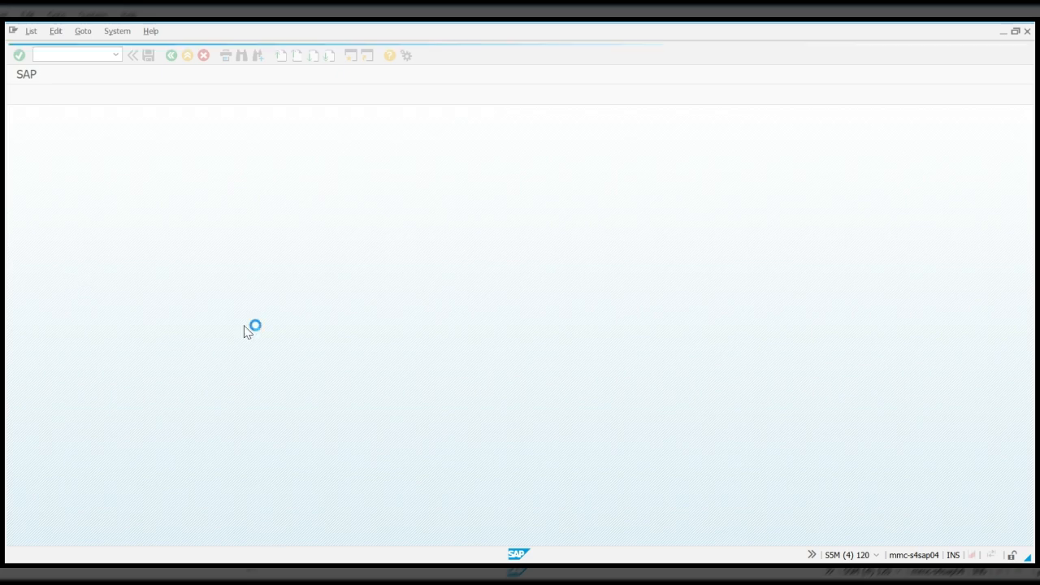
mouse_move(292, 318)
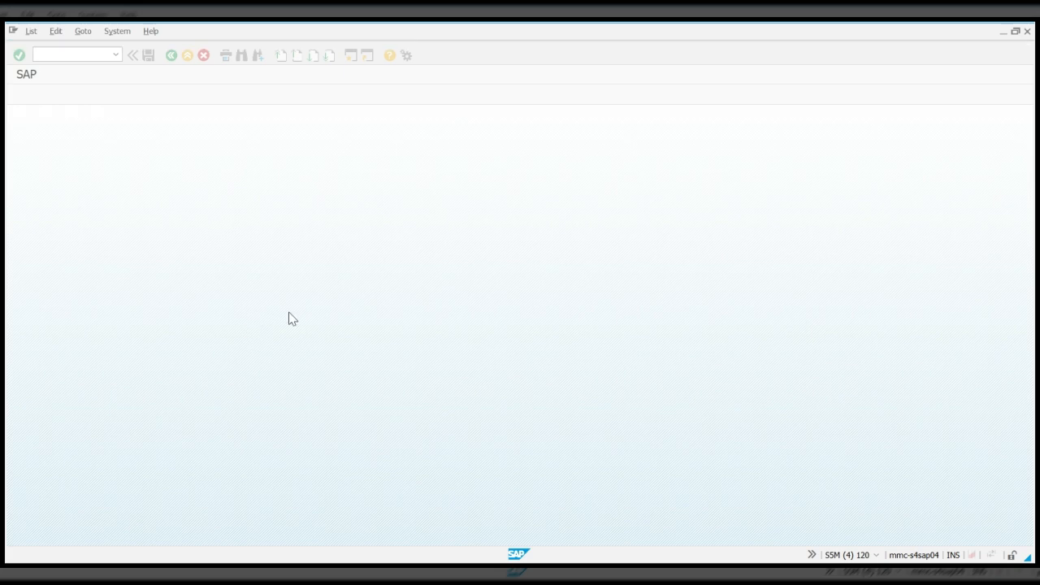